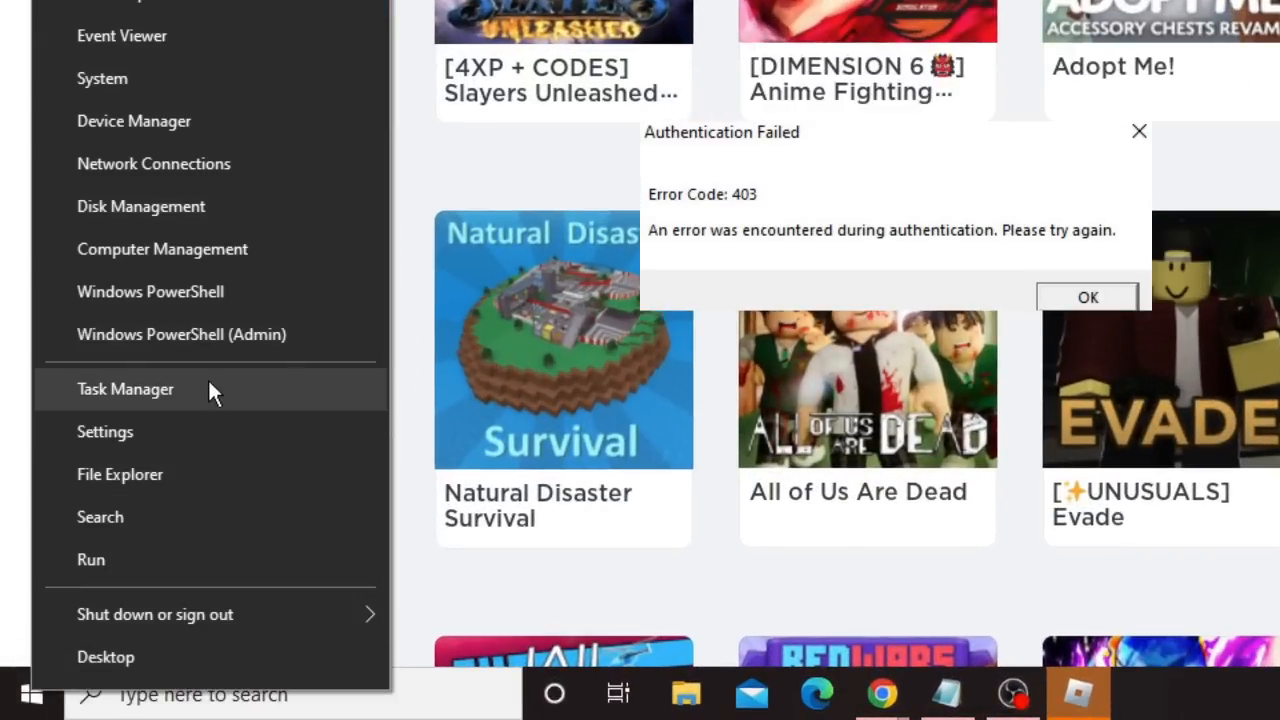
# - End the Roblox Game Client (32 bit) process from Task Manager
pyautogui.click(124, 389)
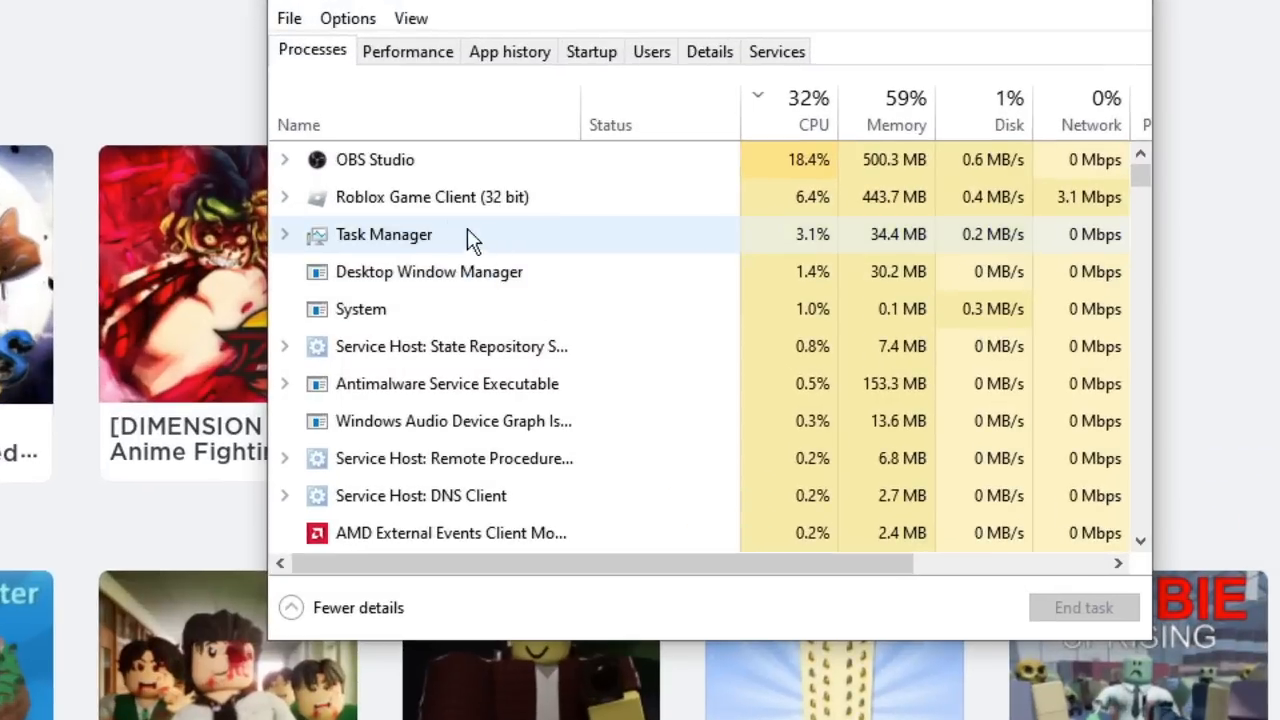
pyautogui.click(430, 197)
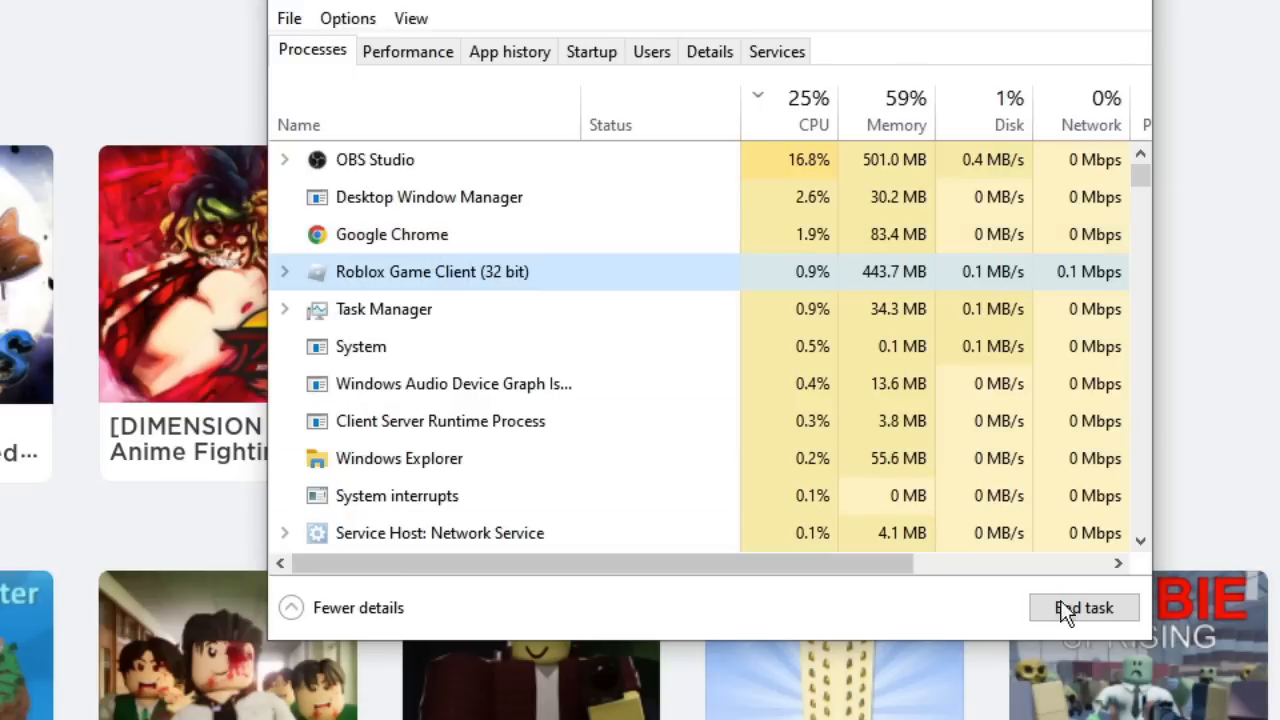
pyautogui.click(1084, 607)
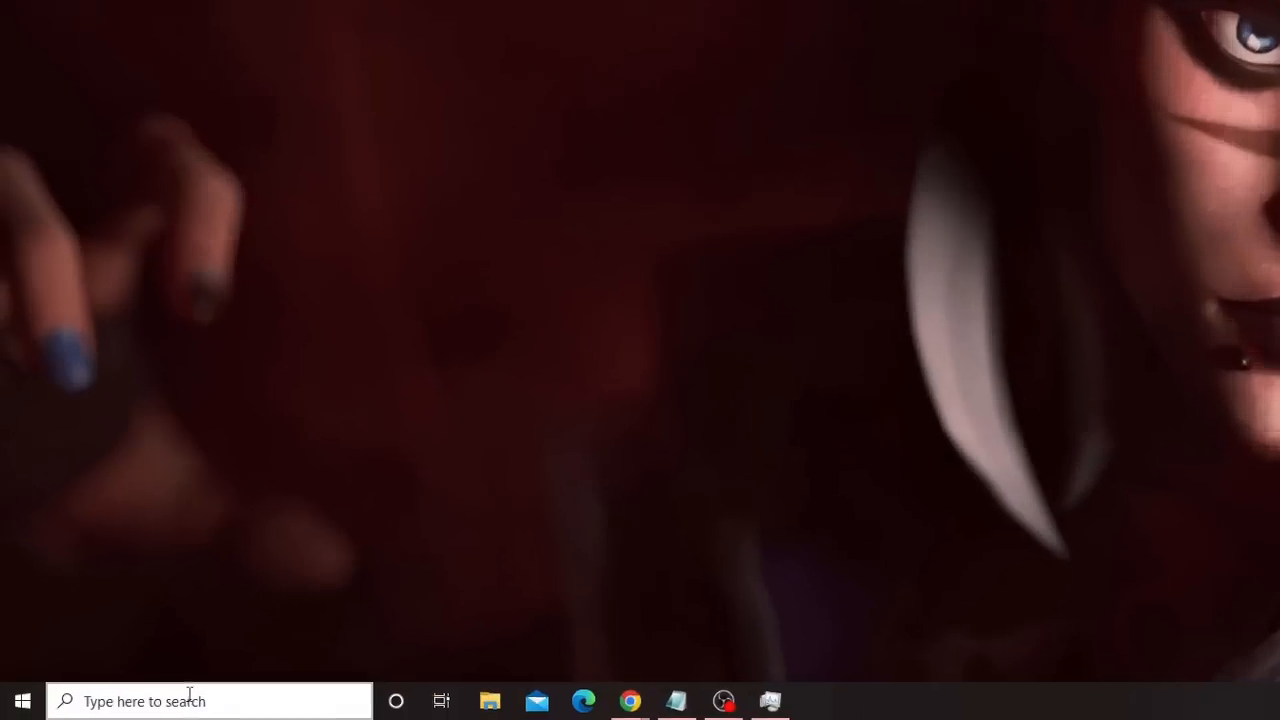
# - Search for cmd and run Command Prompt as administrator
pyautogui.write('cmd')
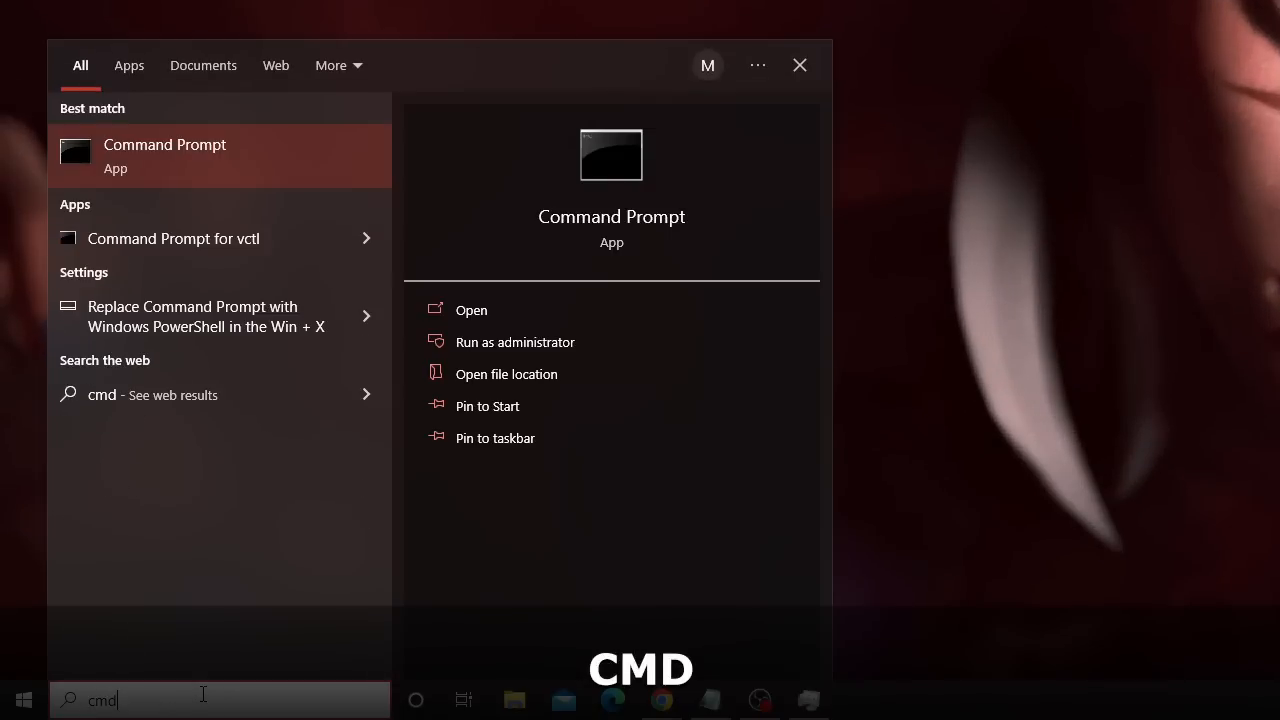
pyautogui.moveTo(514, 342)
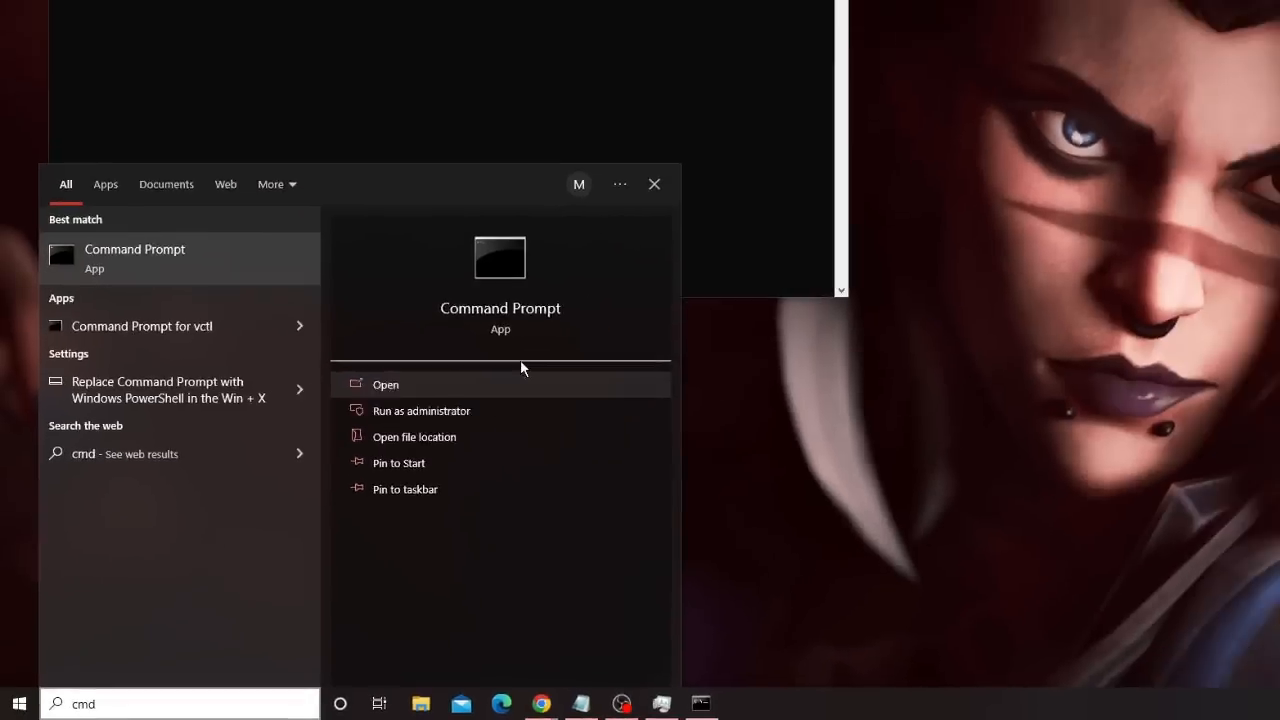
pyautogui.click(421, 410)
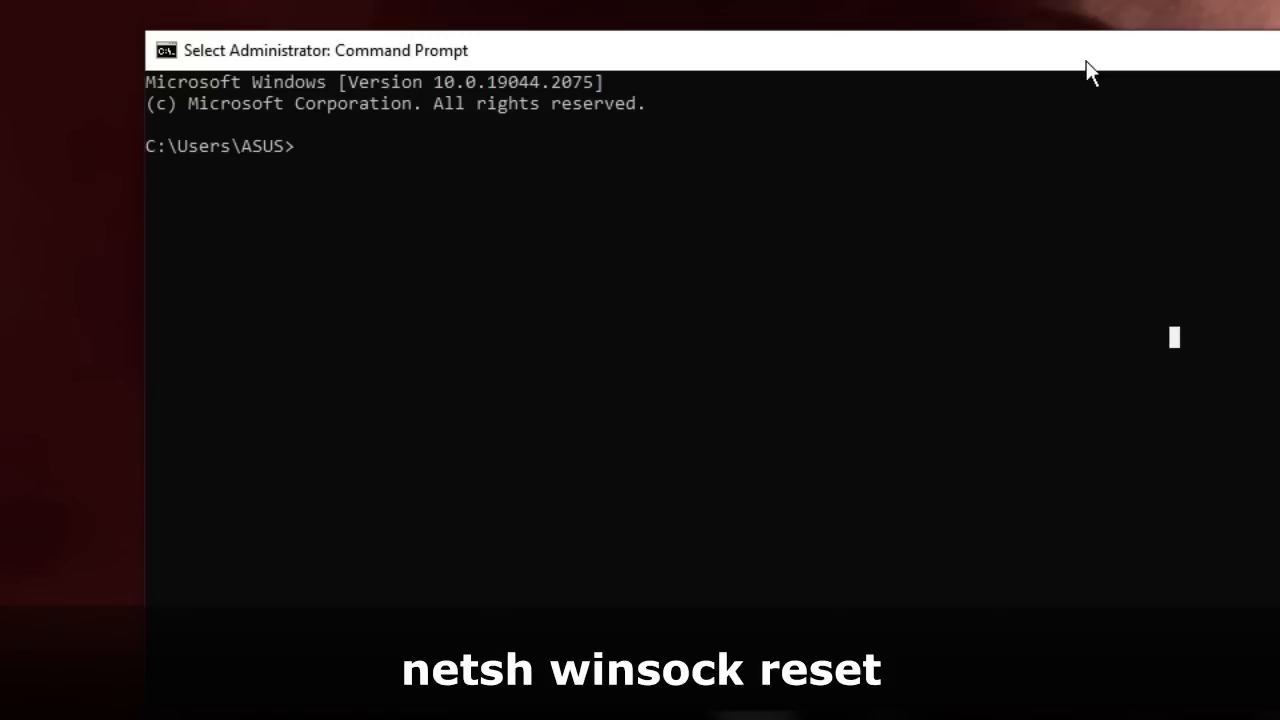
# - Run 'netsh winsock reset' and 'ipconfig /flushdns' in the admin Command Prompt
pyautogui.write('netsh winsock rese')
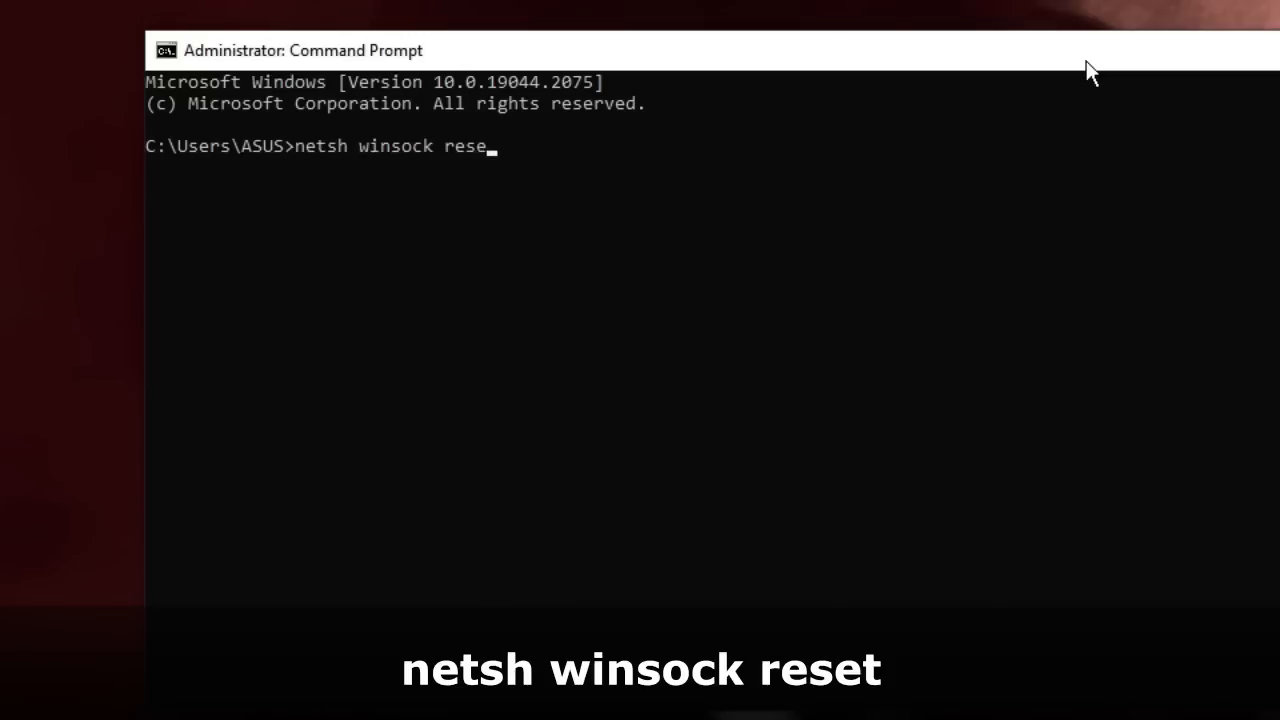
pyautogui.write('t')
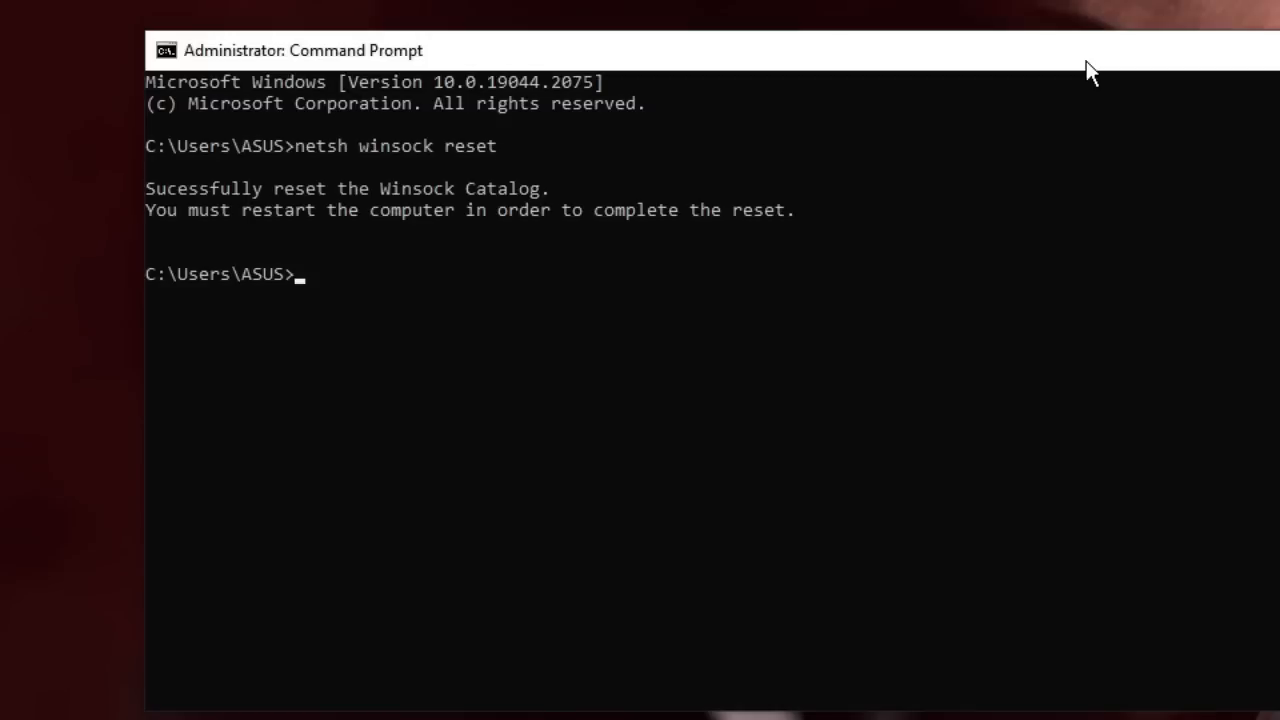
pyautogui.write('ipconfig /')
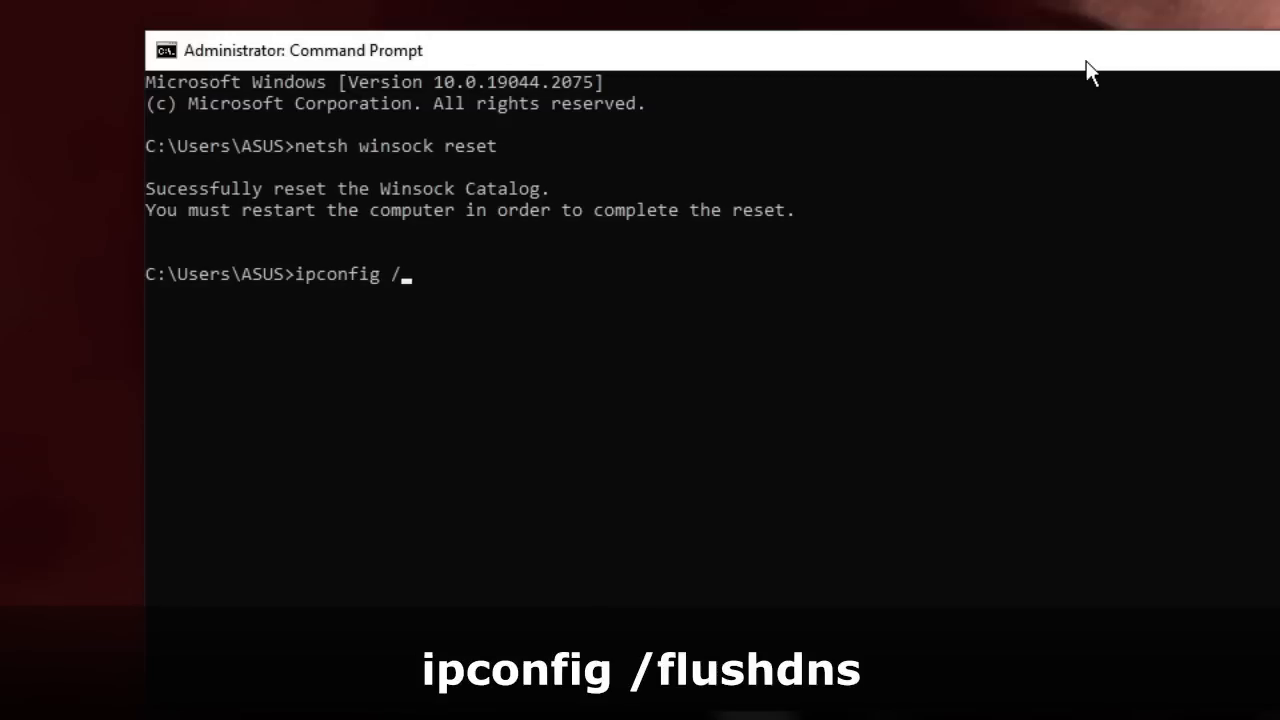
pyautogui.write('flushdns')
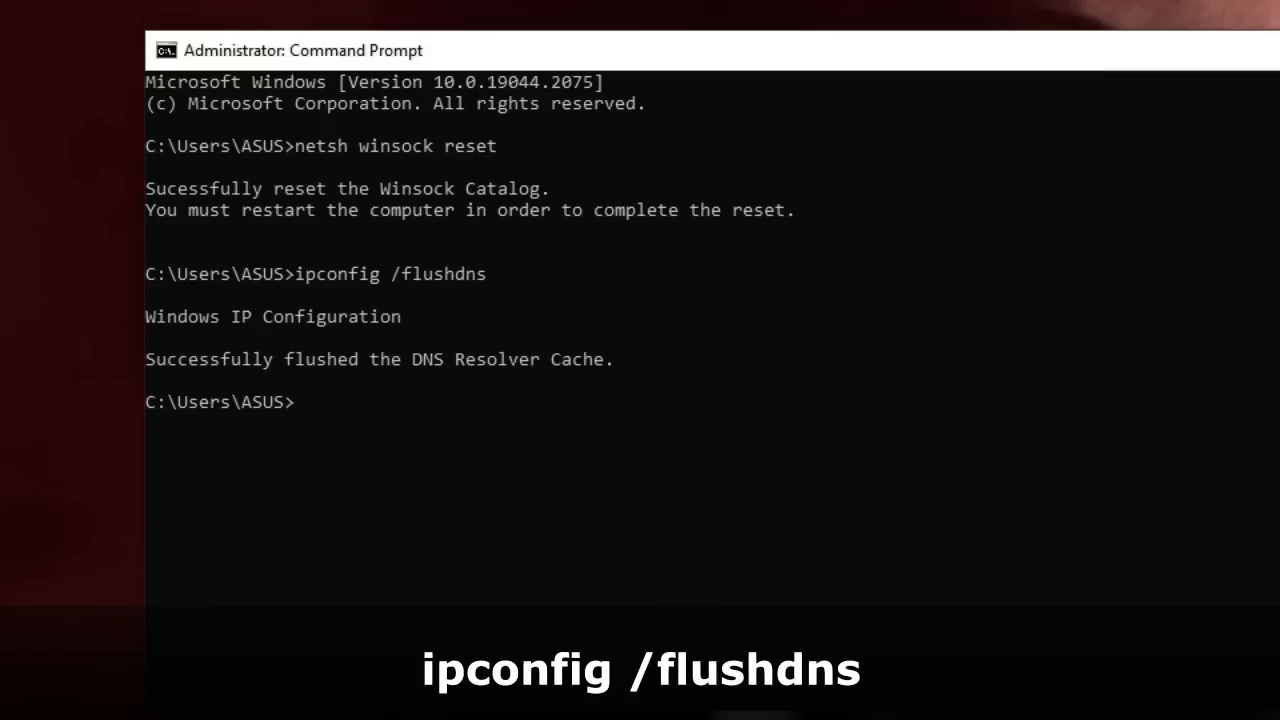
pyautogui.moveTo(303, 247)
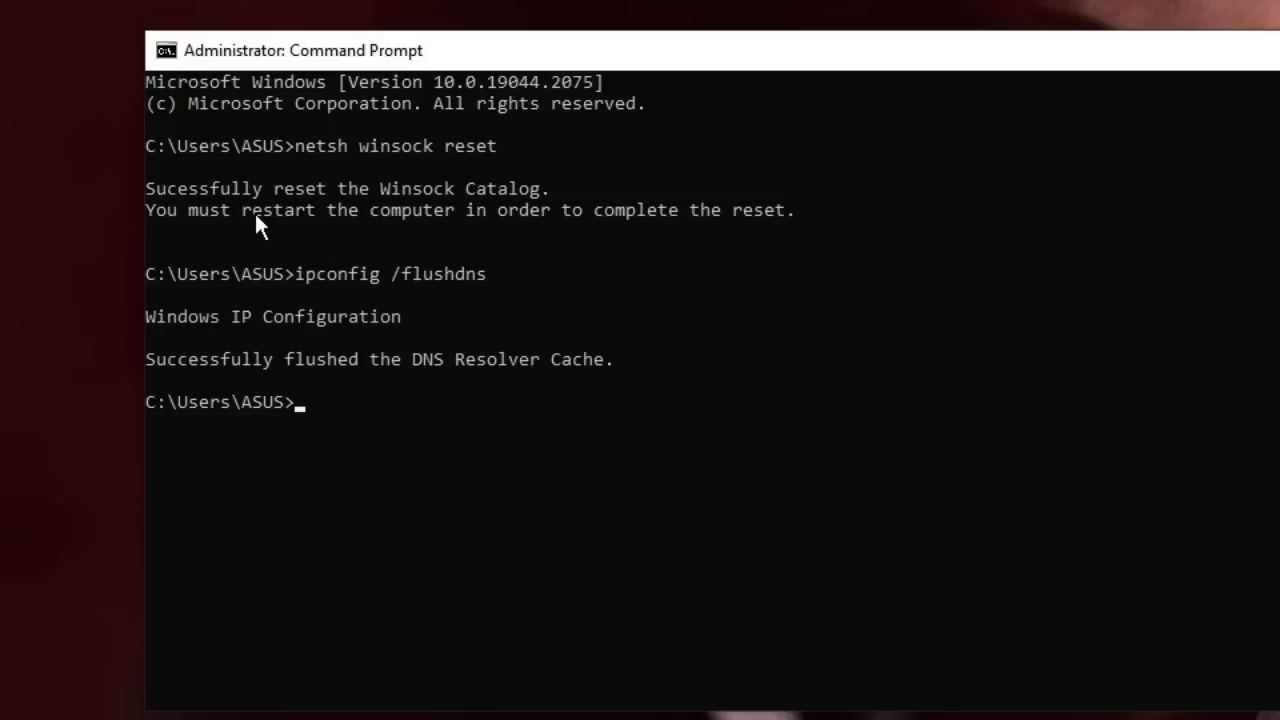
pyautogui.moveTo(732, 242)
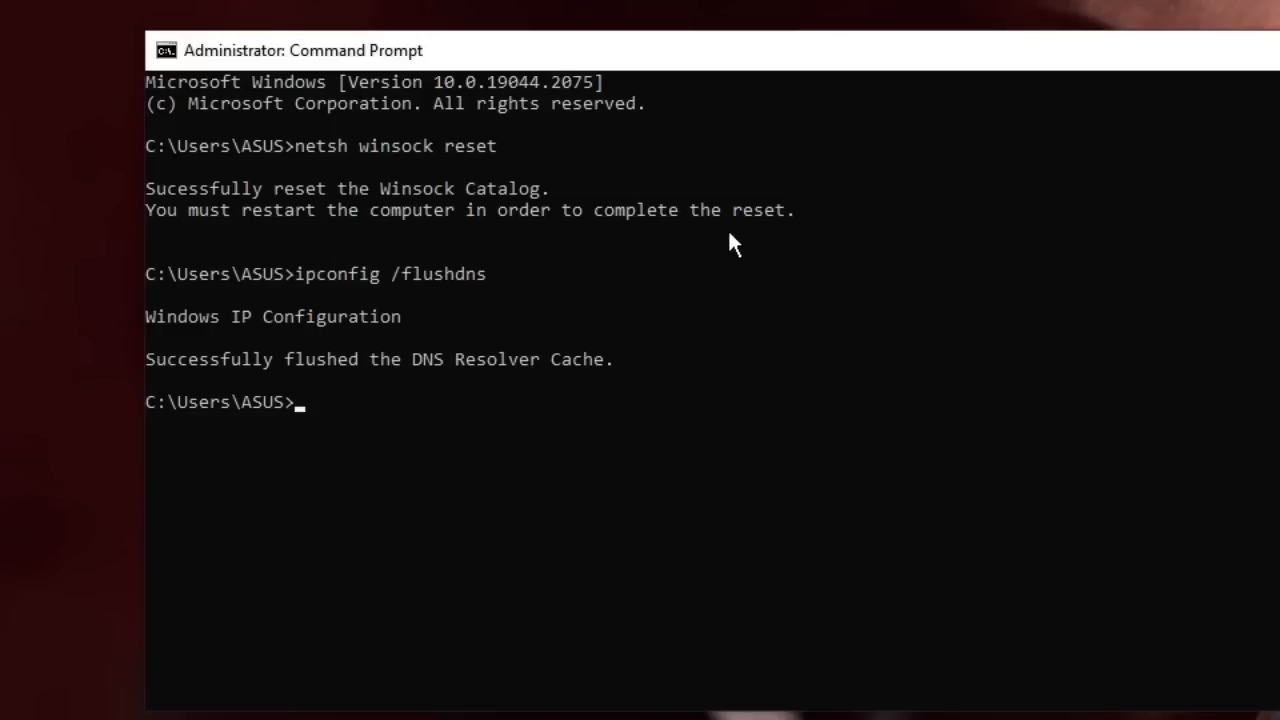
pyautogui.moveTo(745, 243)
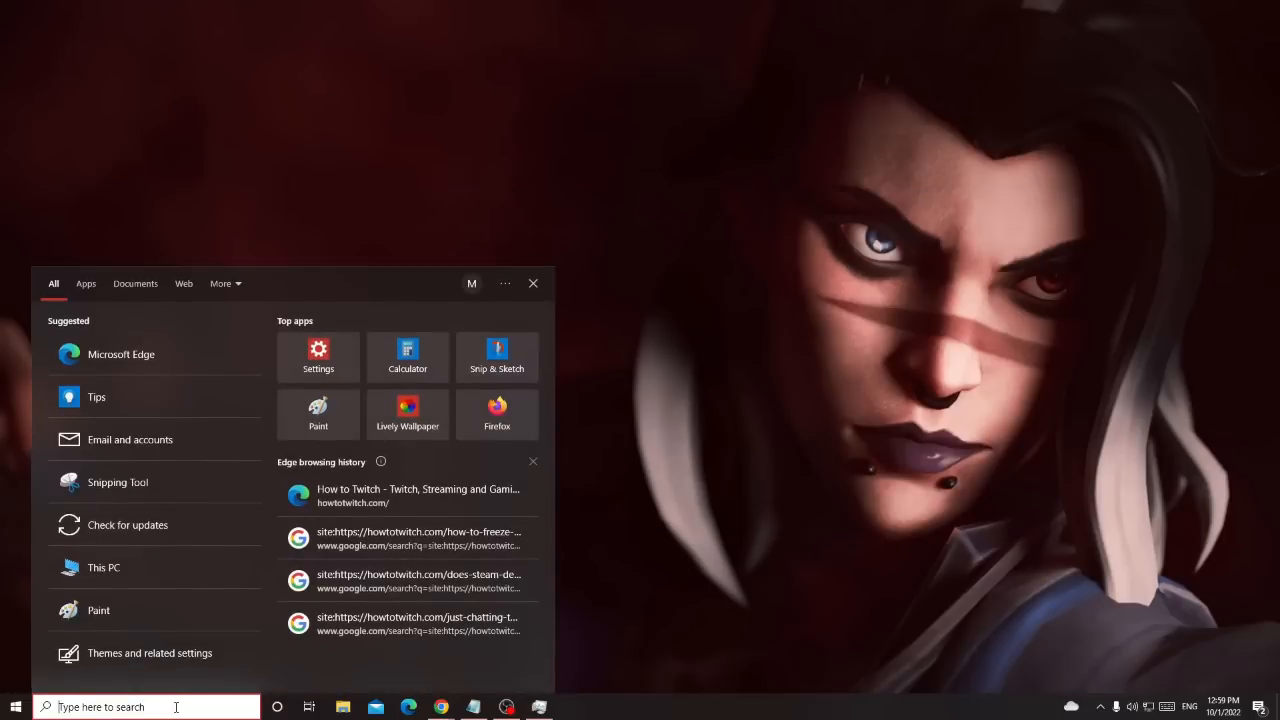
# - Search for ncpa.cpl and open the Network Connections list
pyautogui.write('ncpa.cpl')
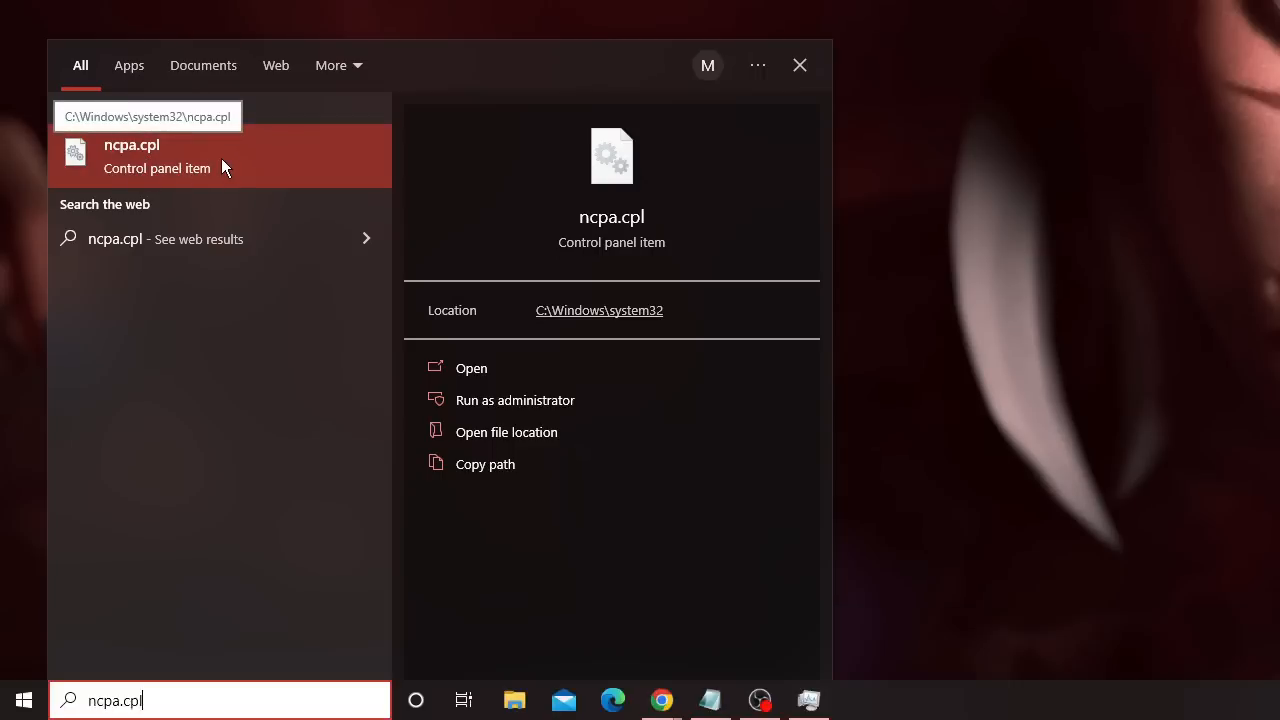
pyautogui.click(131, 156)
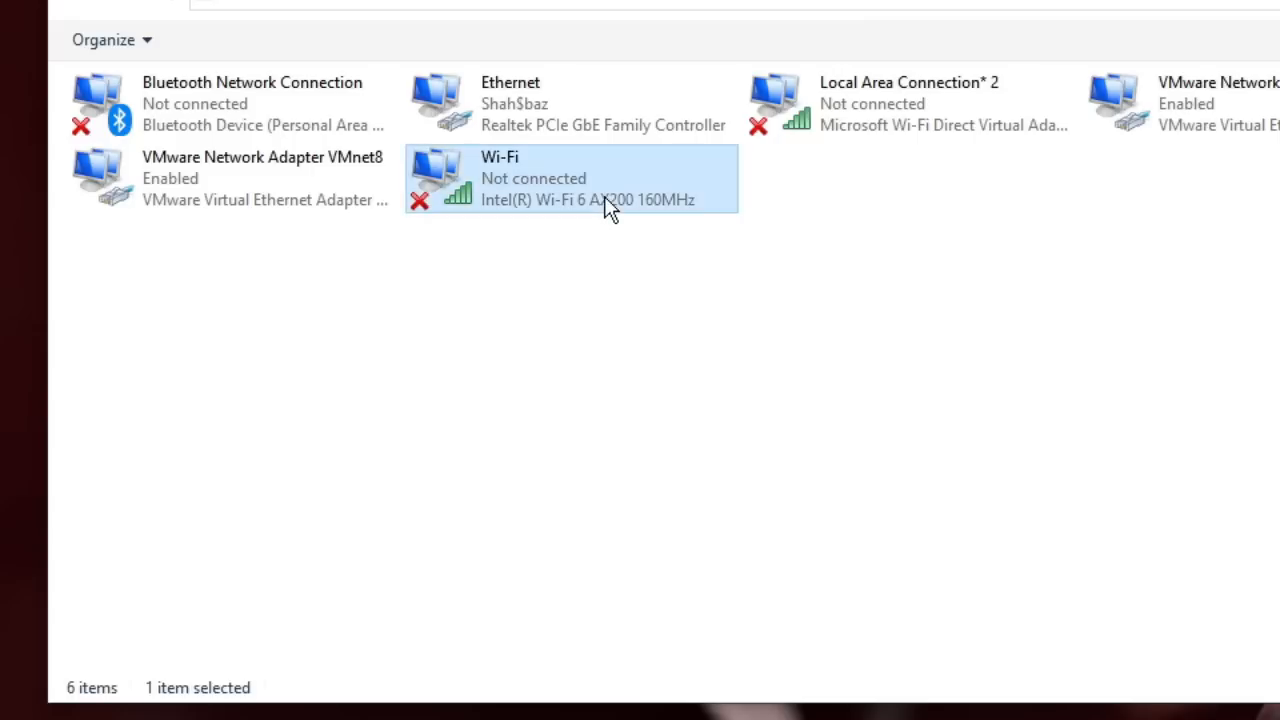
# - Open the Ethernet adapter's Properties dialog, with TCP/IPv4 selected
pyautogui.click(570, 178)
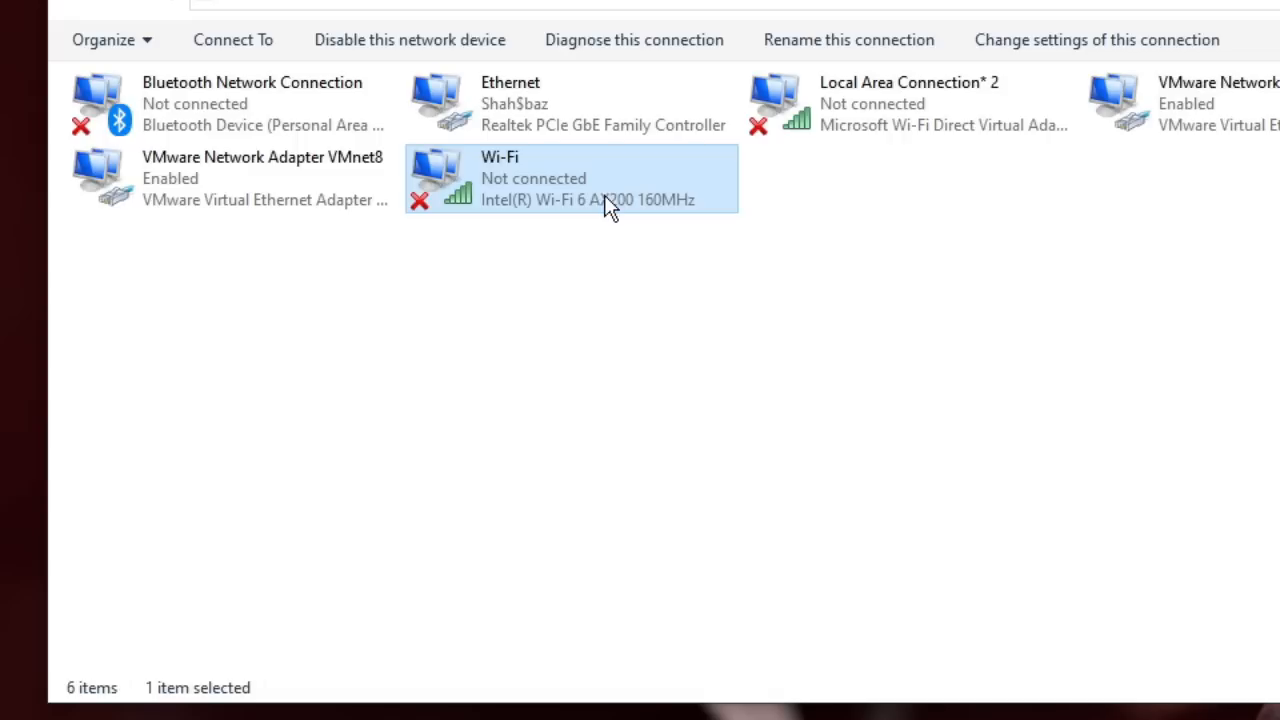
pyautogui.moveTo(540, 185)
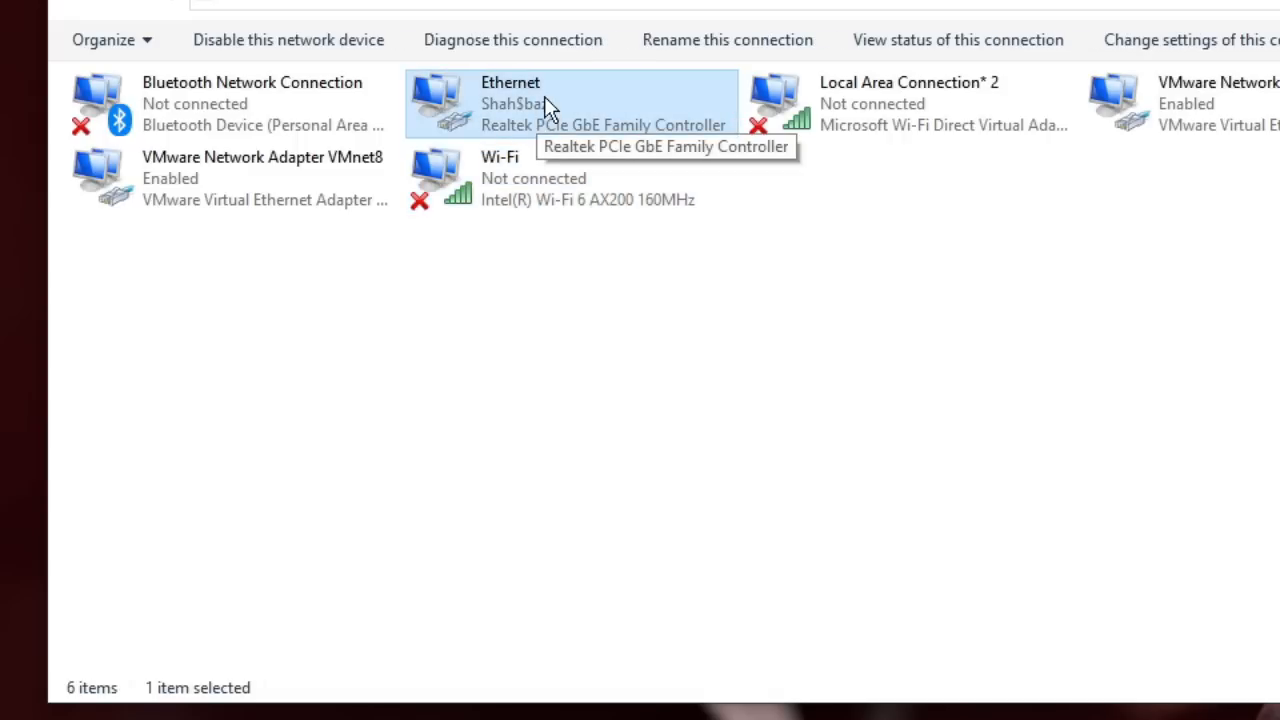
pyautogui.rightClick(550, 100)
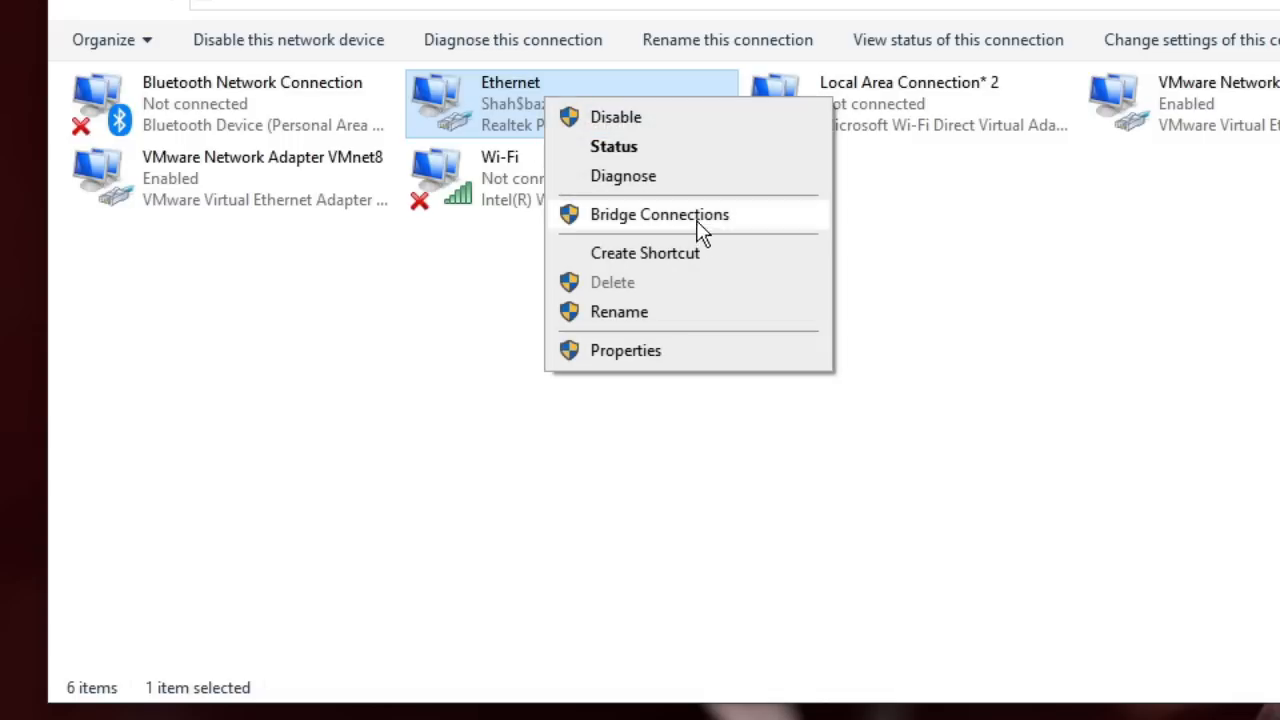
pyautogui.click(625, 350)
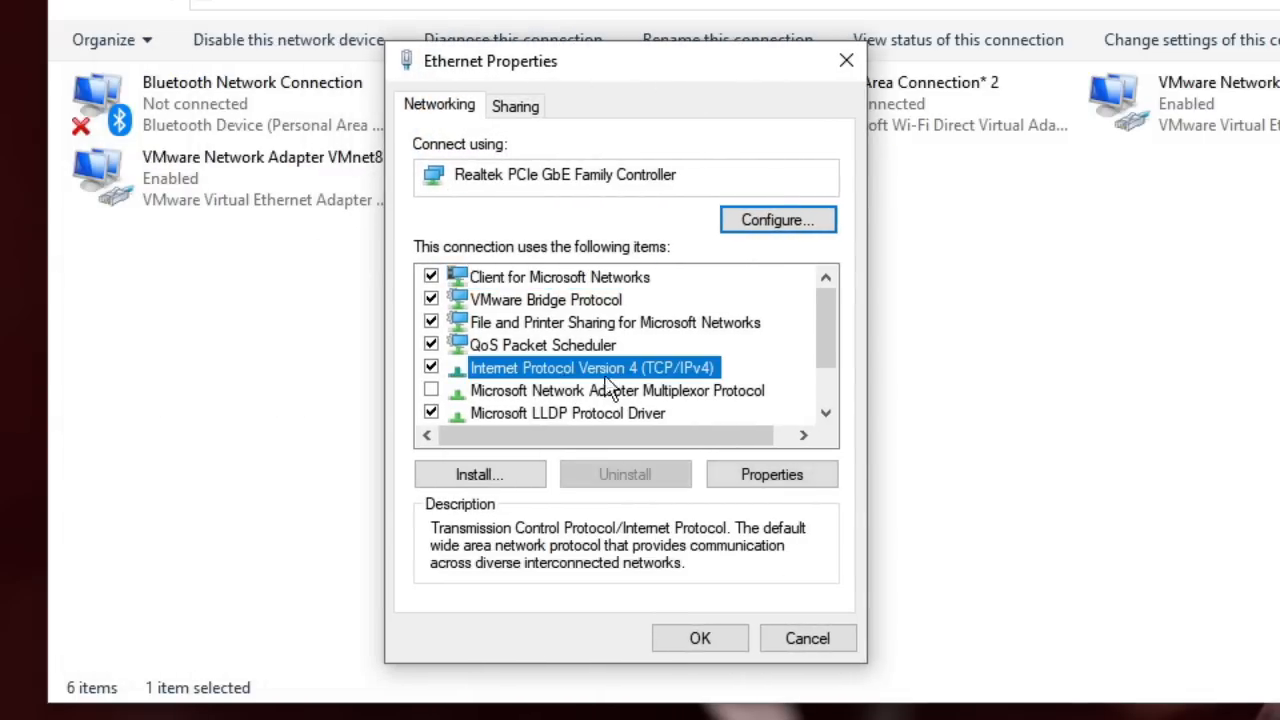
# - Set Ethernet IPv4 DNS servers to 8.8.8.8 and 8.8.4.4 and save
pyautogui.click(771, 474)
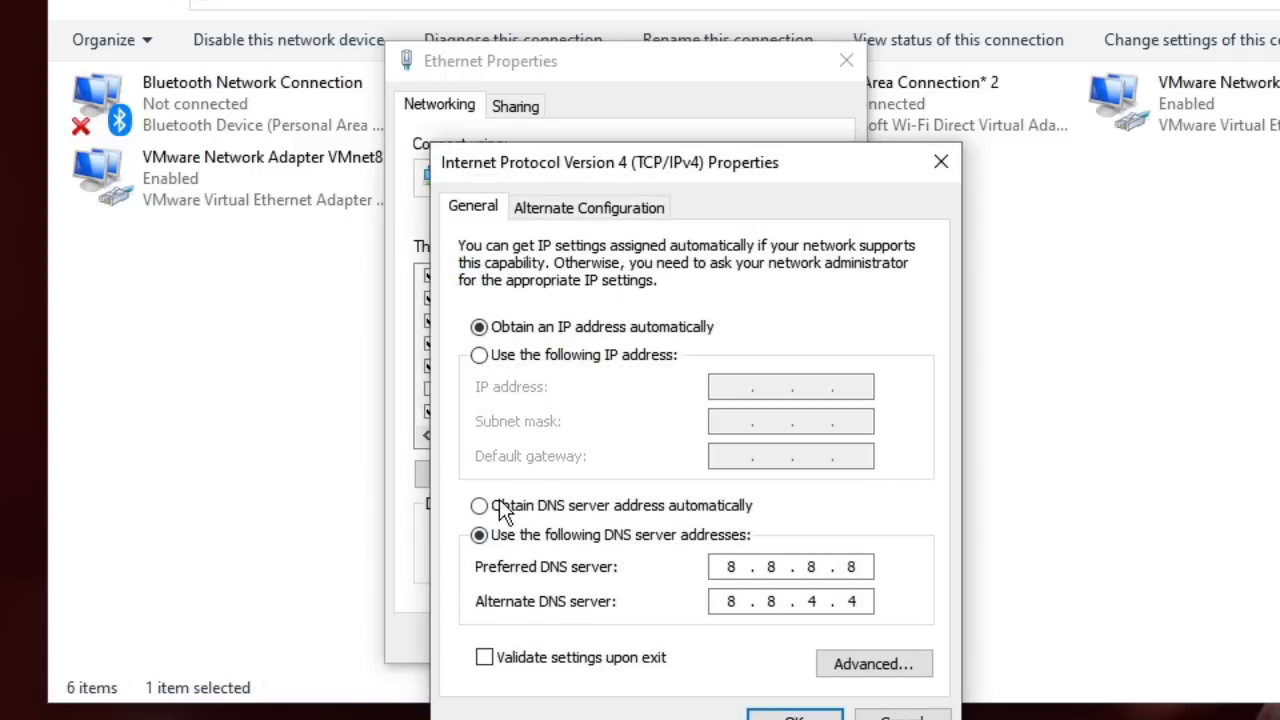
pyautogui.click(479, 505)
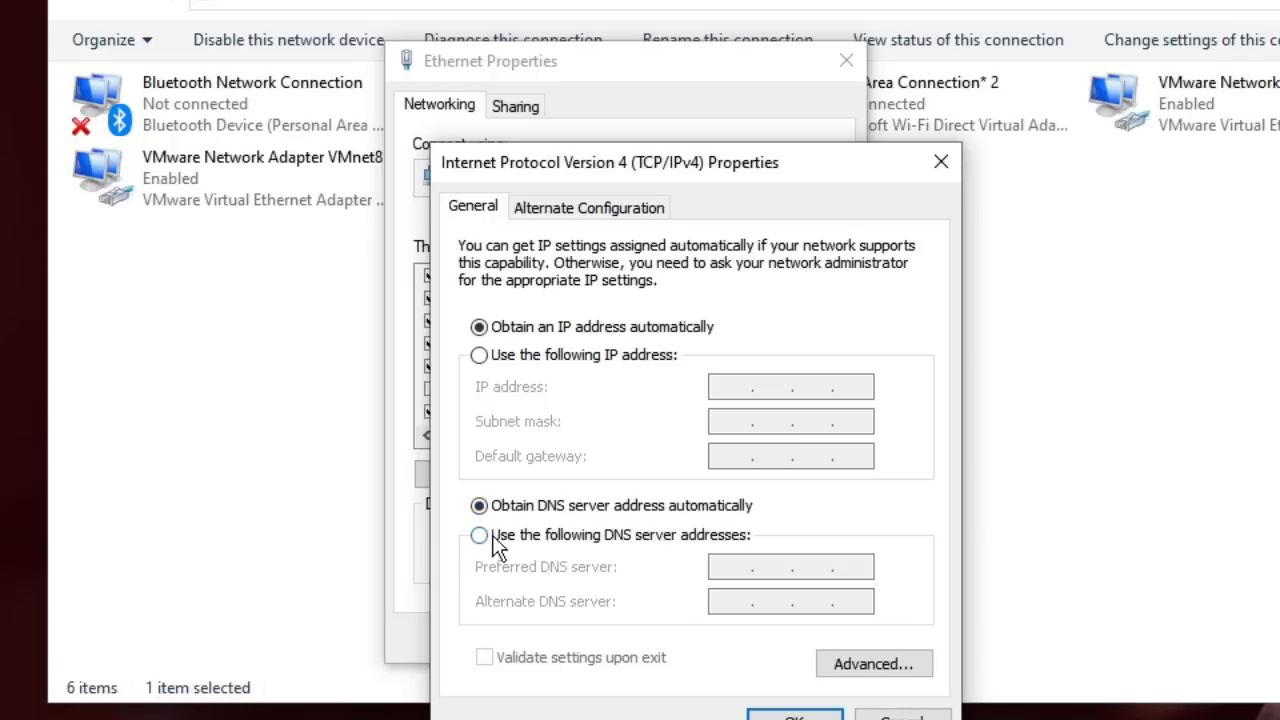
pyautogui.click(479, 535)
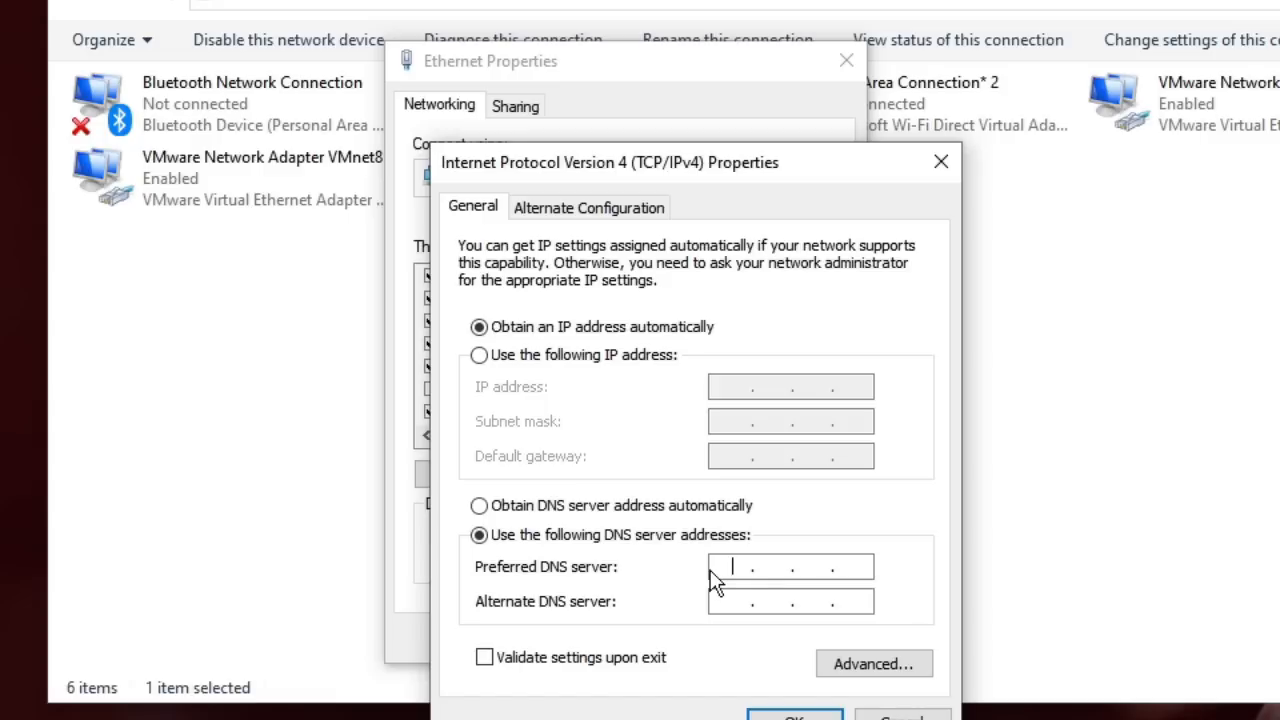
pyautogui.write('8.8.8.8')
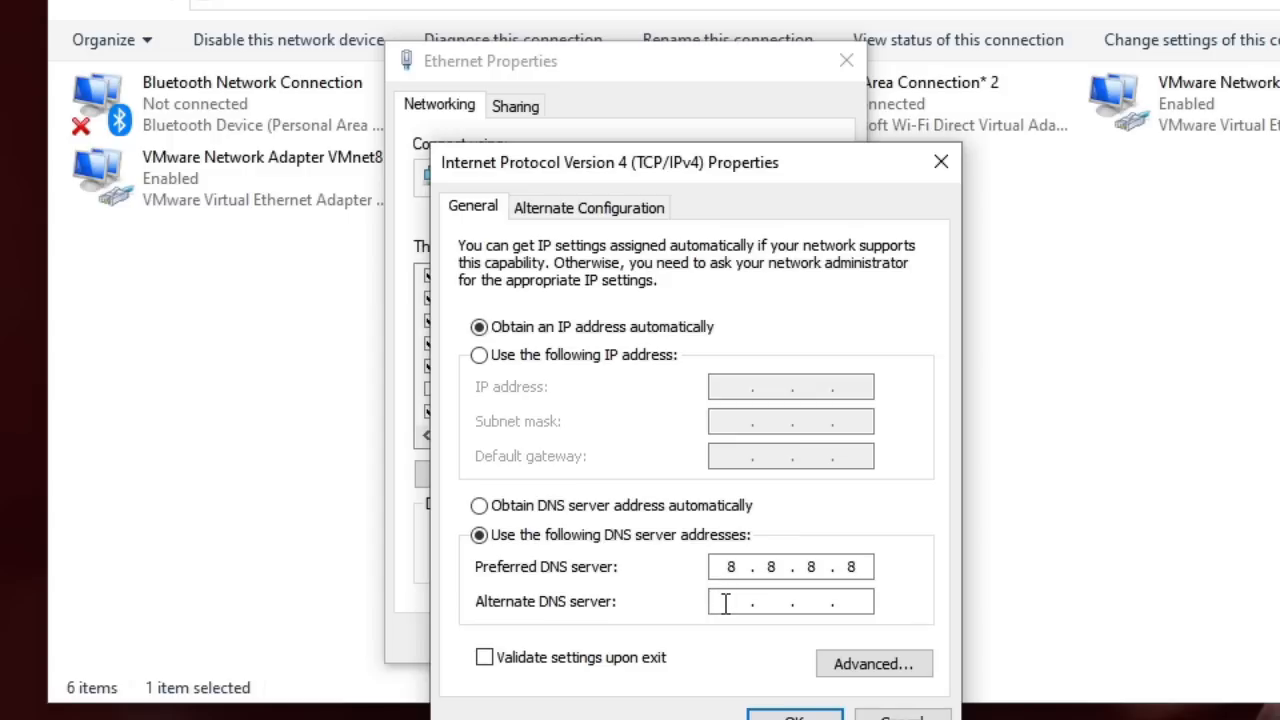
pyautogui.write('8 . . .')
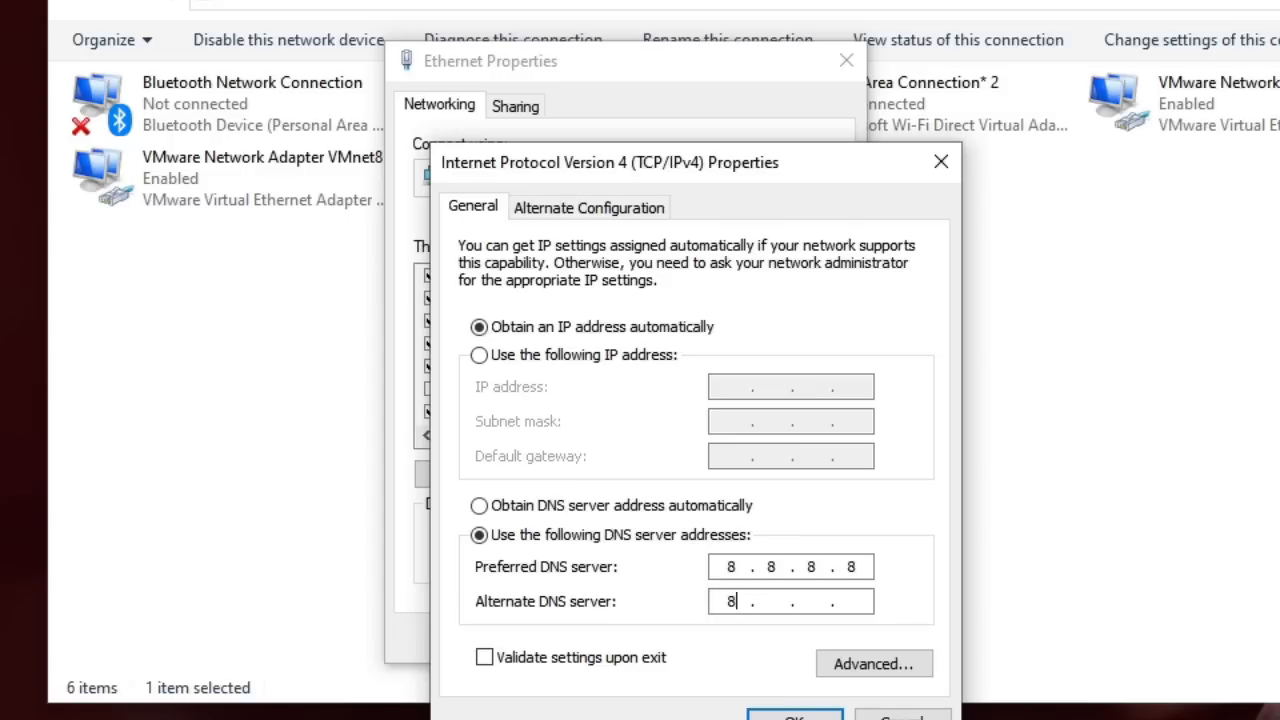
pyautogui.write('8.4.4')
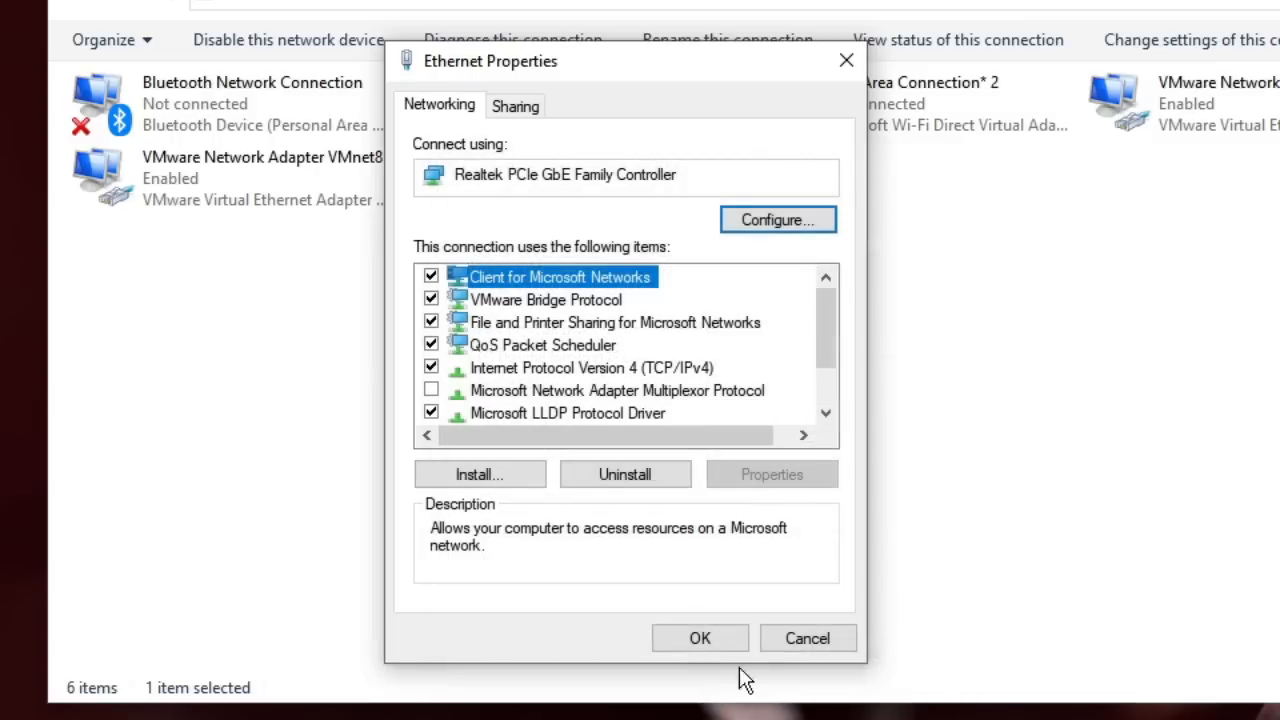
pyautogui.click(700, 638)
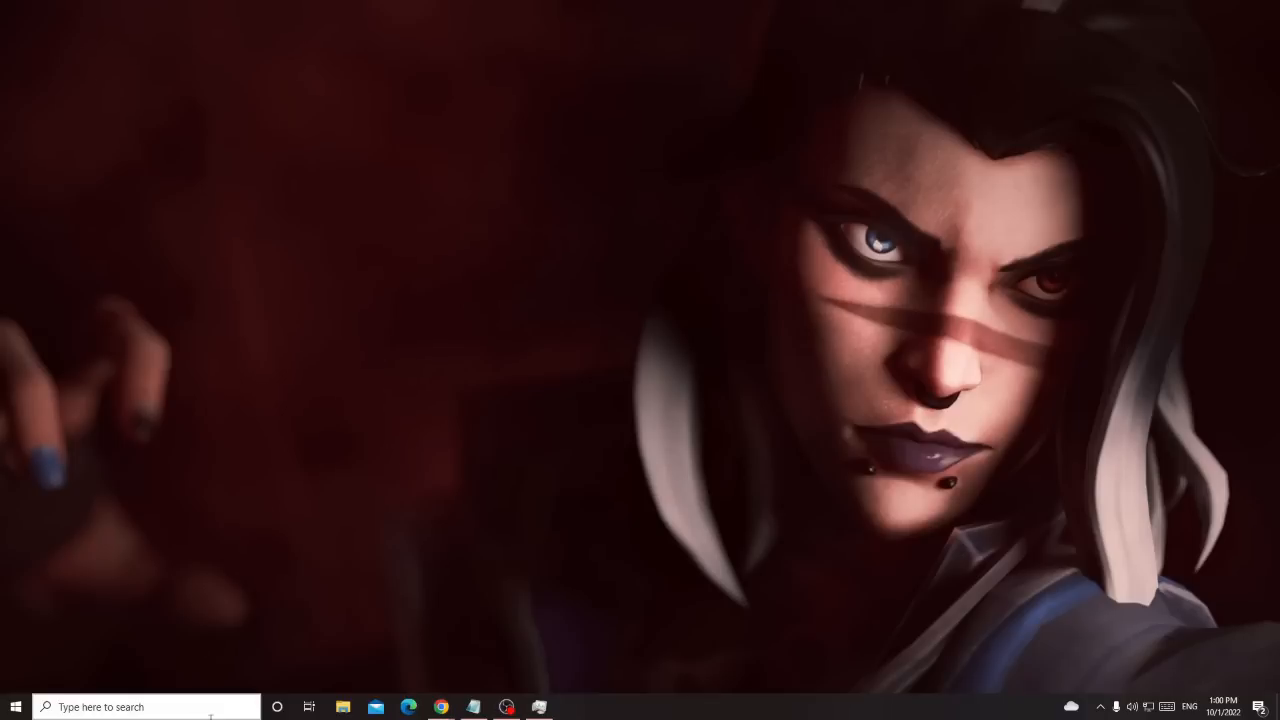
# - Open the %localappdata% folder through the Run dialog
pyautogui.press('Win+r')
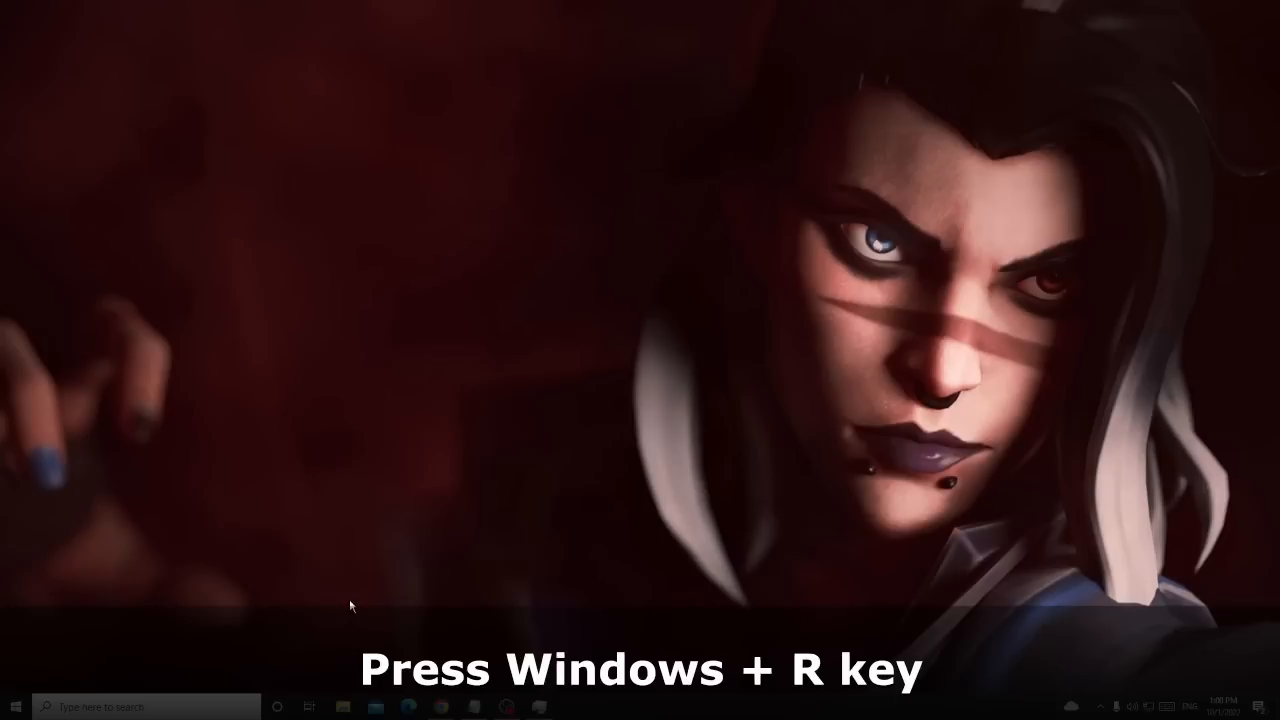
pyautogui.press('win+r')
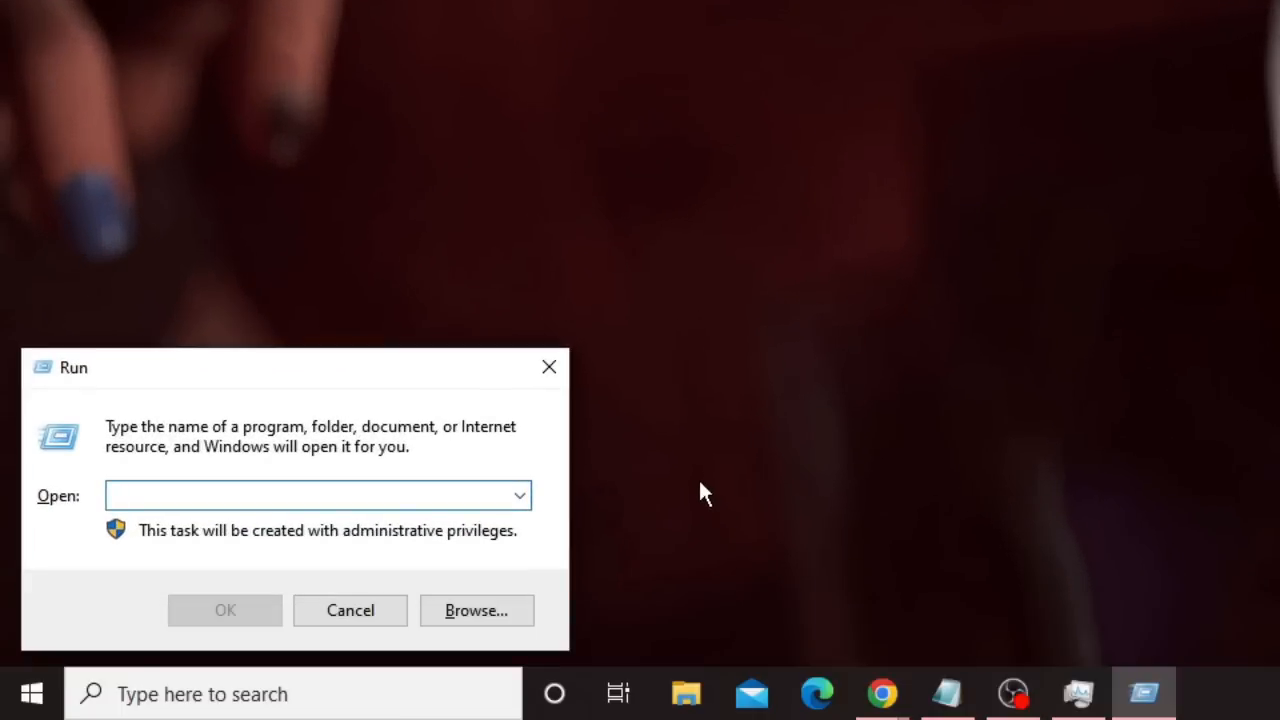
pyautogui.write('%')
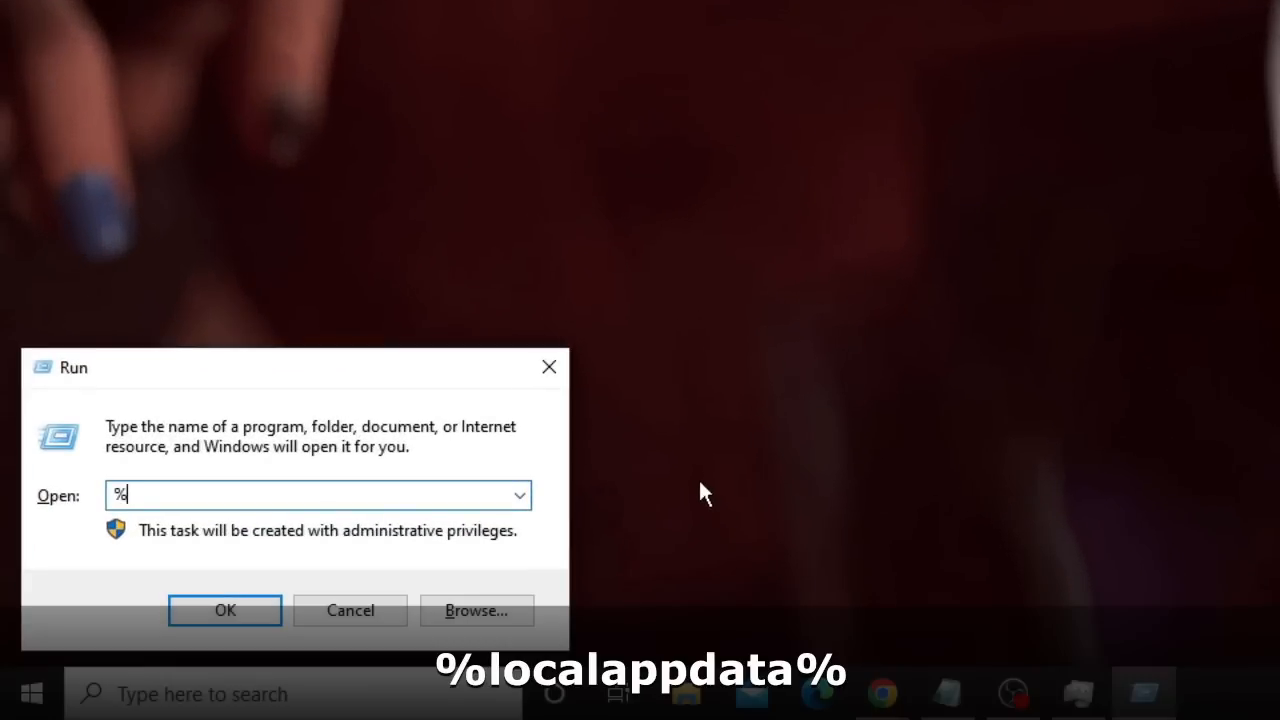
pyautogui.write('locala')
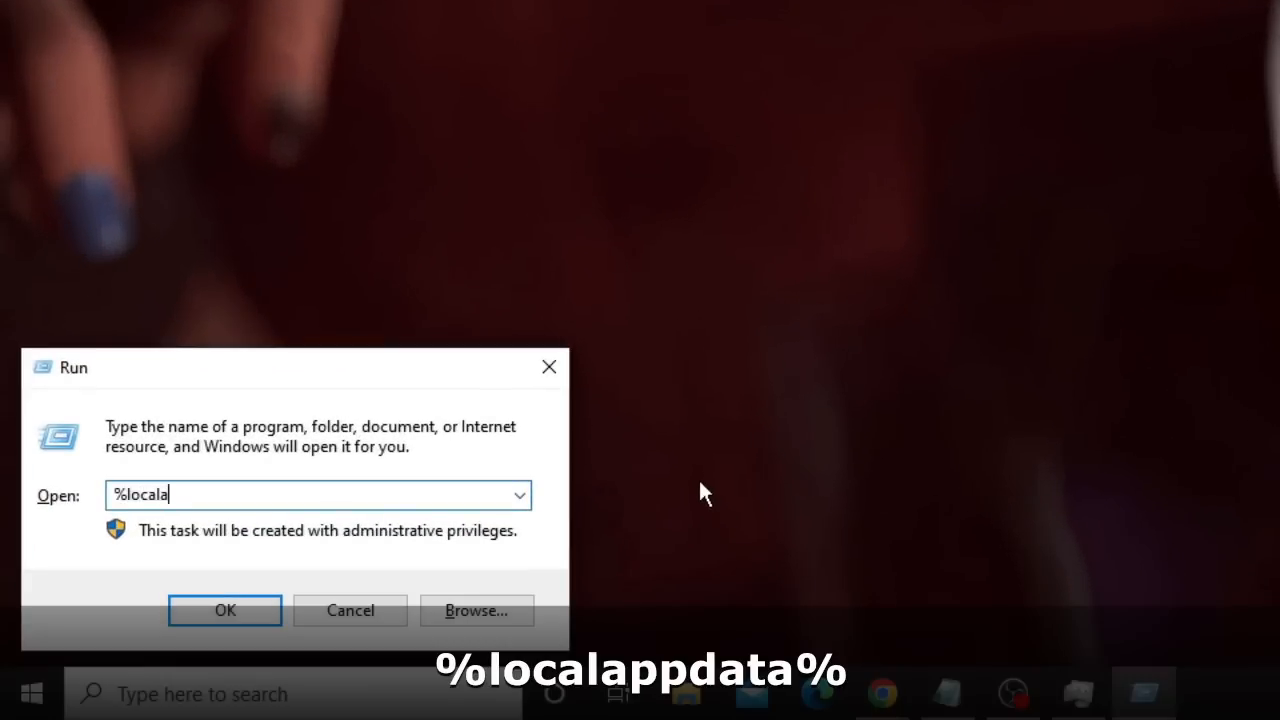
pyautogui.write('ppdata%')
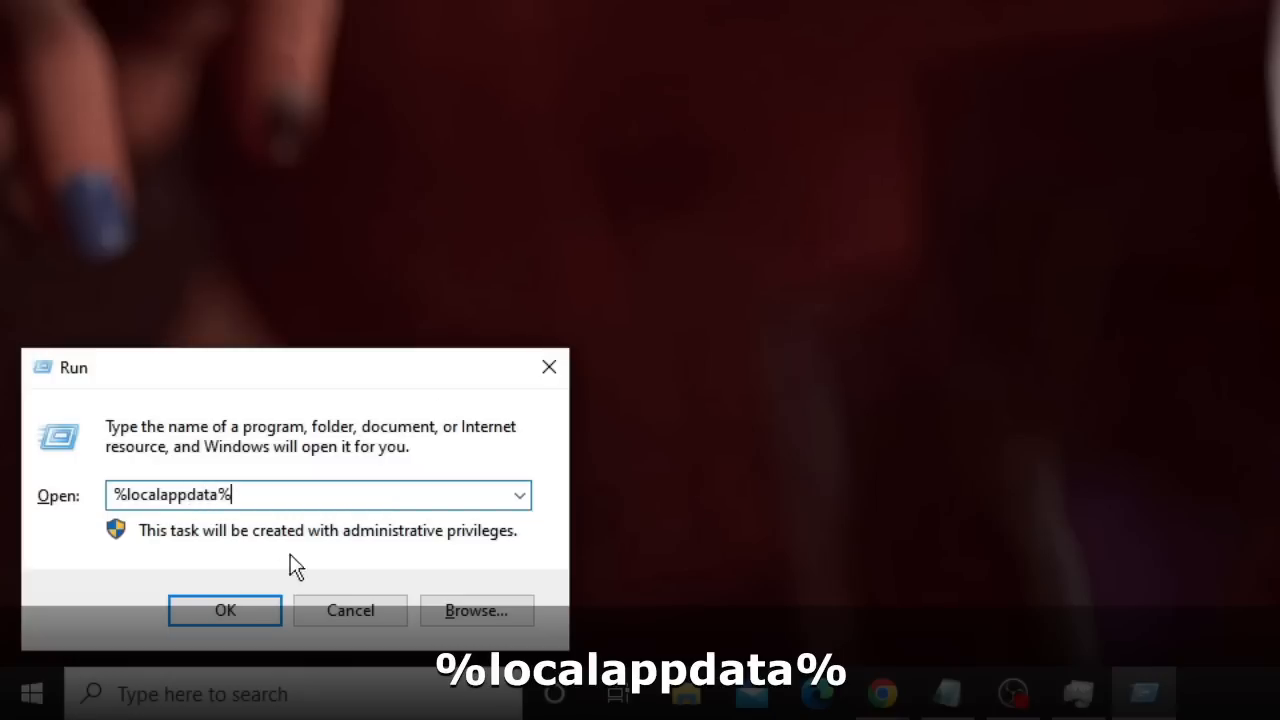
pyautogui.click(225, 610)
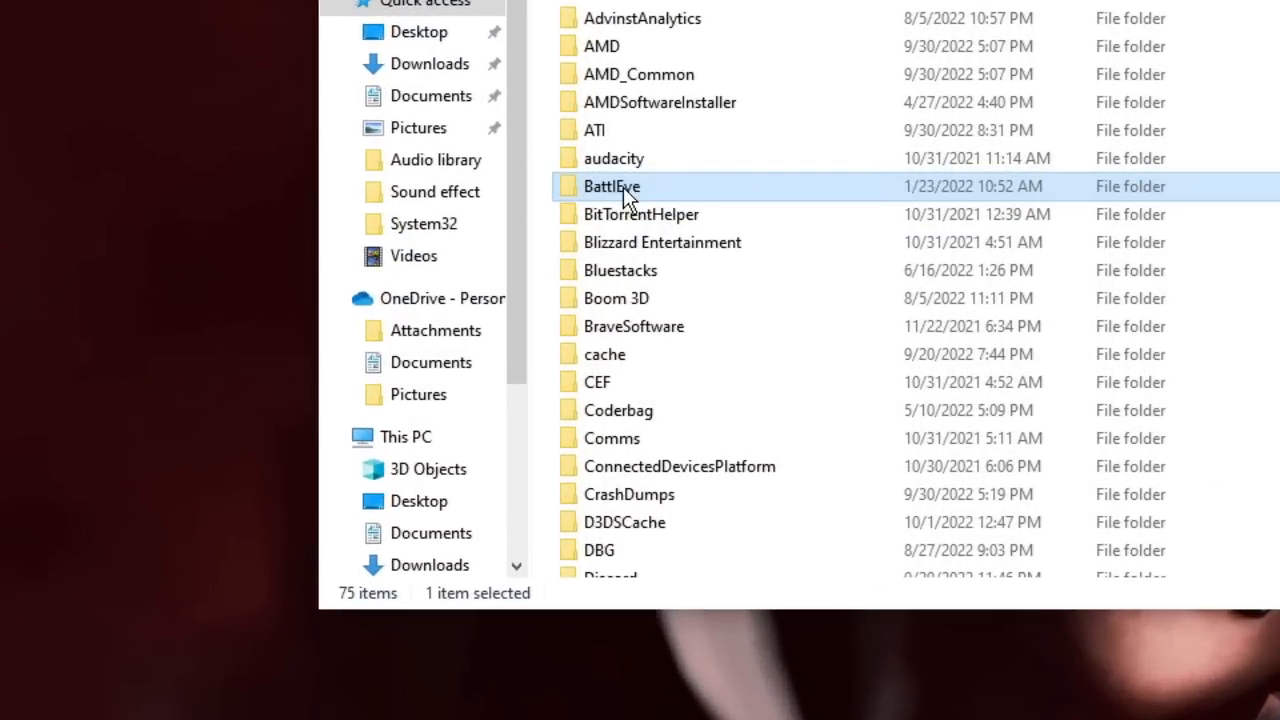
# - Delete the Roblox folder from Local AppData
pyautogui.scroll(-3)
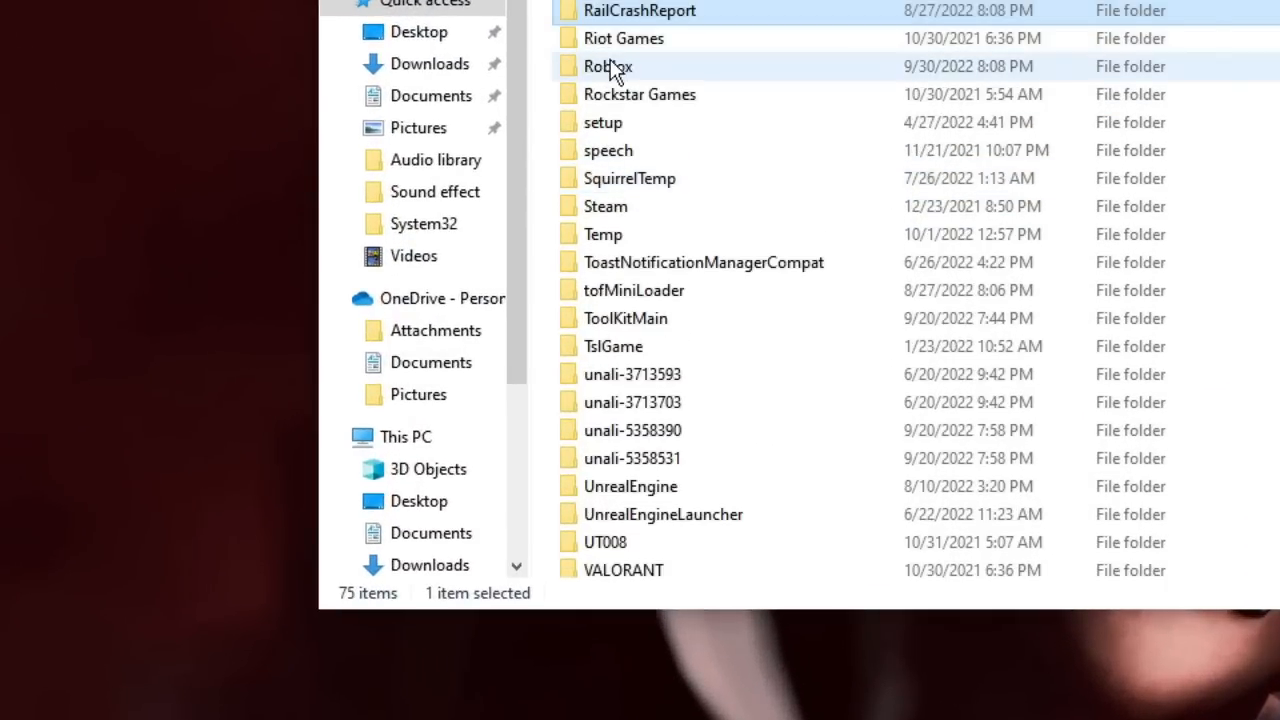
pyautogui.rightClick(606, 66)
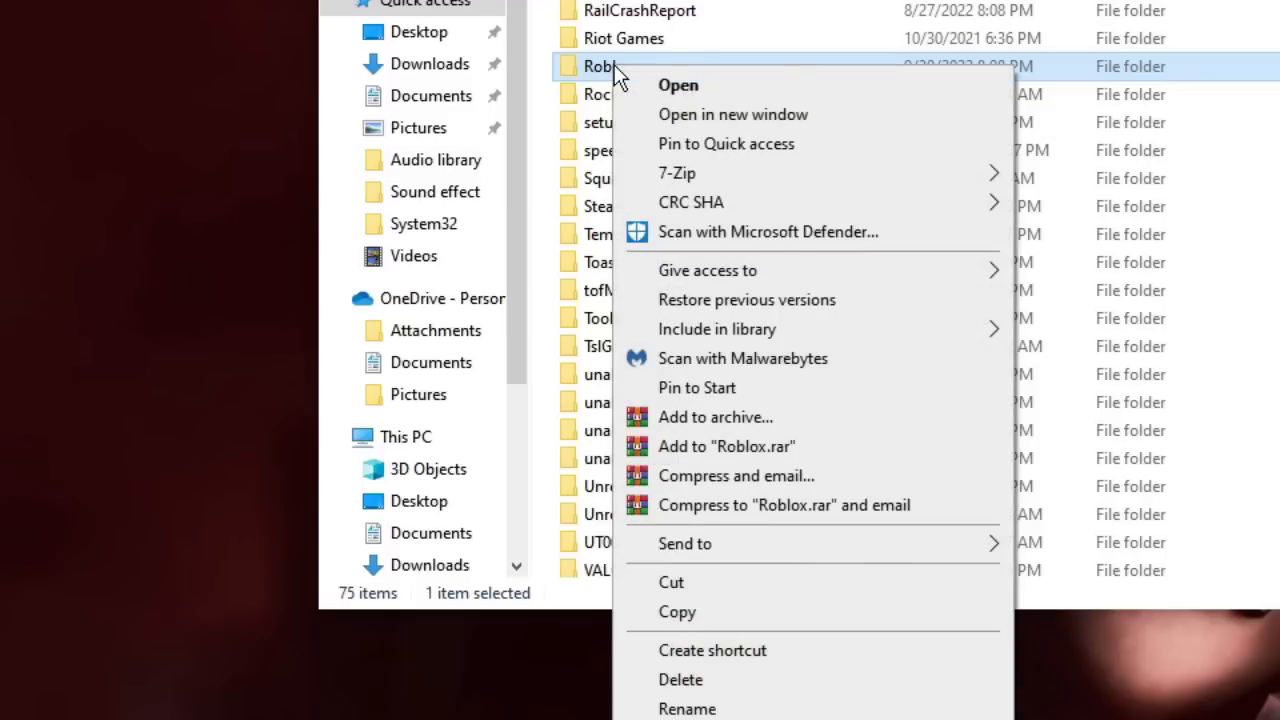
pyautogui.moveTo(680, 679)
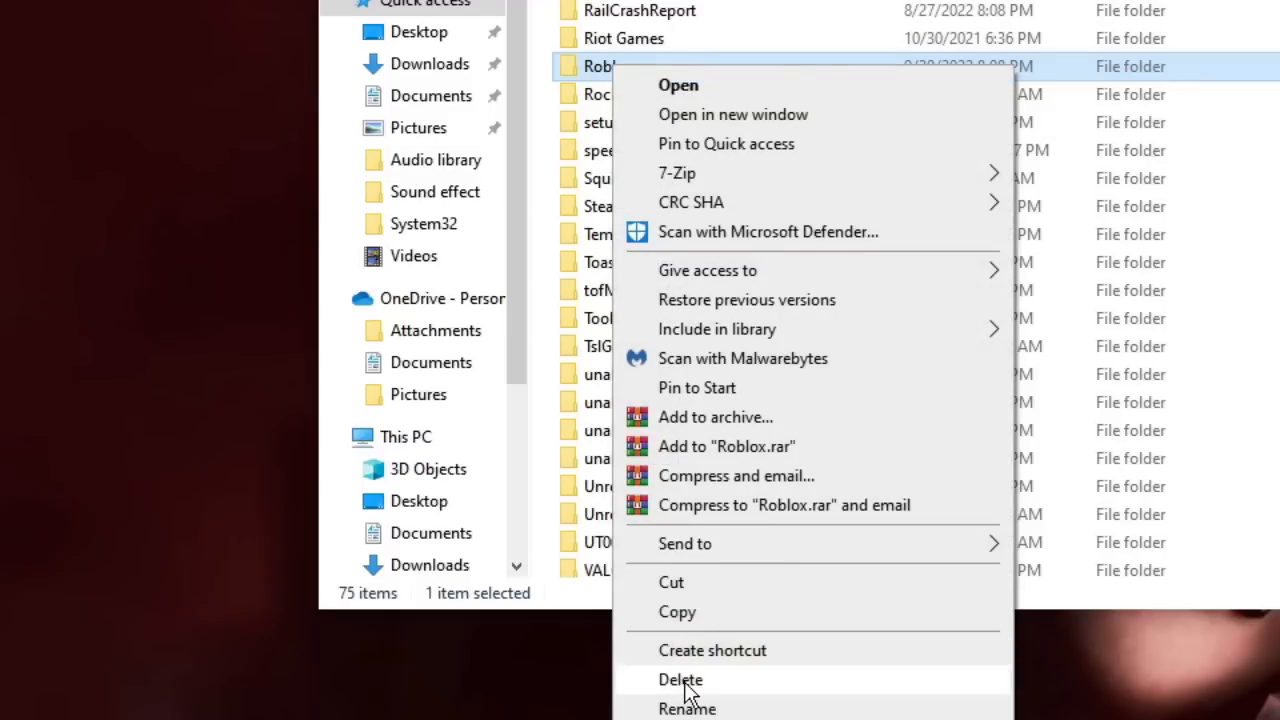
pyautogui.click(680, 680)
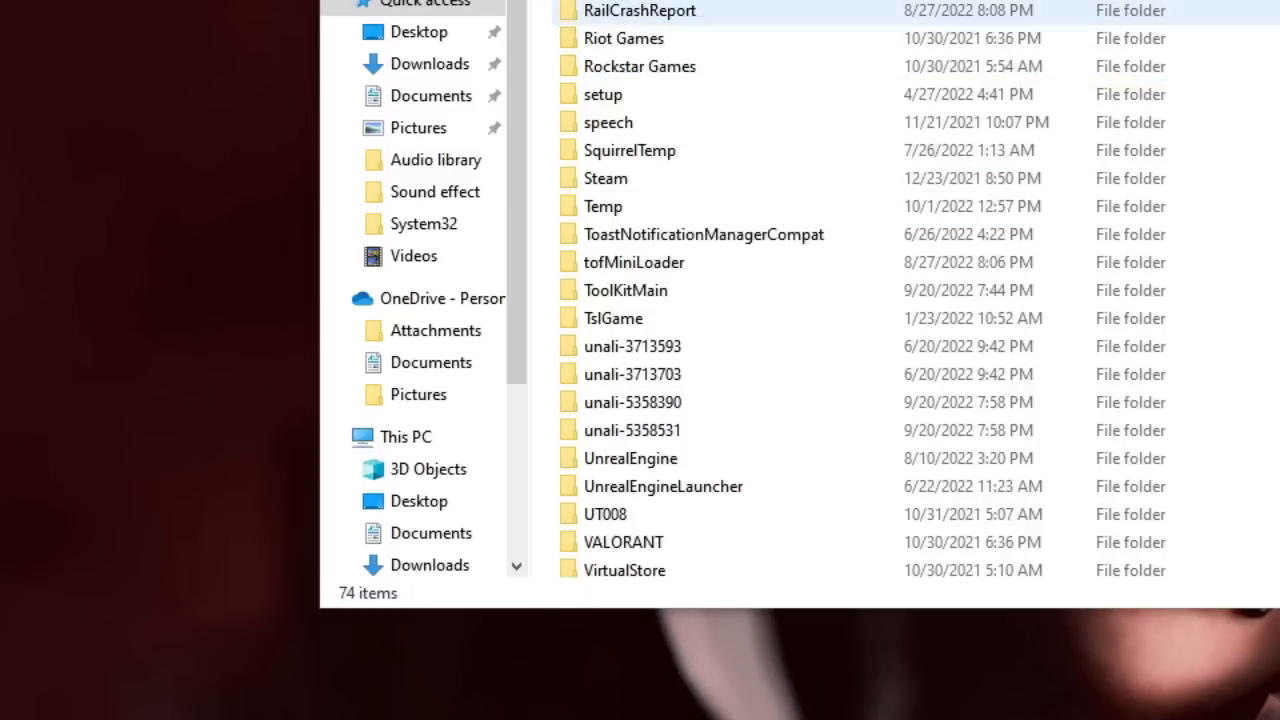